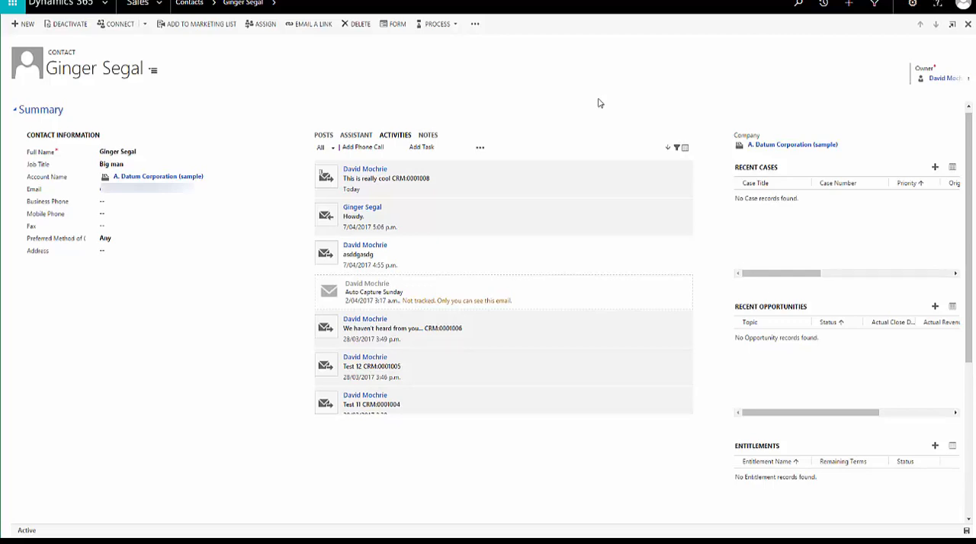
pyautogui.moveTo(119, 44)
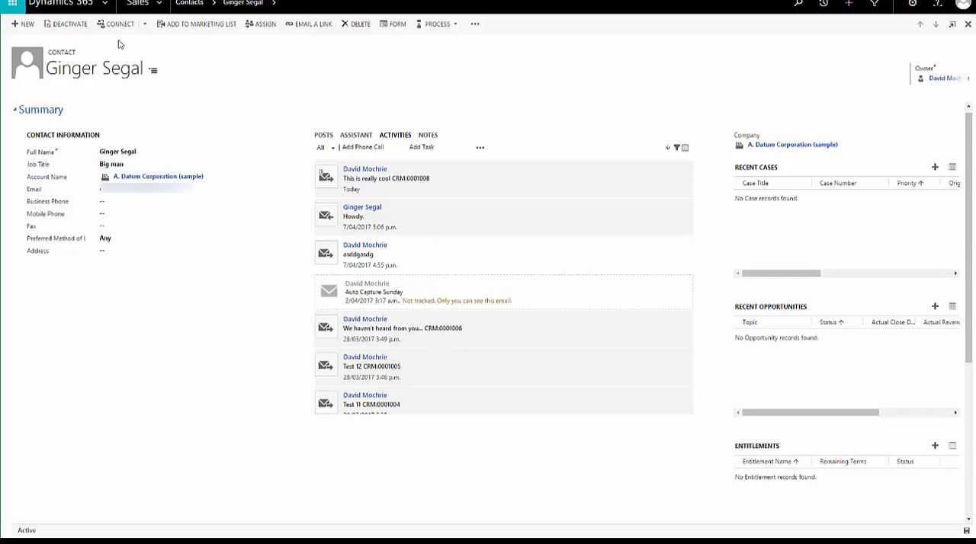
pyautogui.moveTo(18, 189)
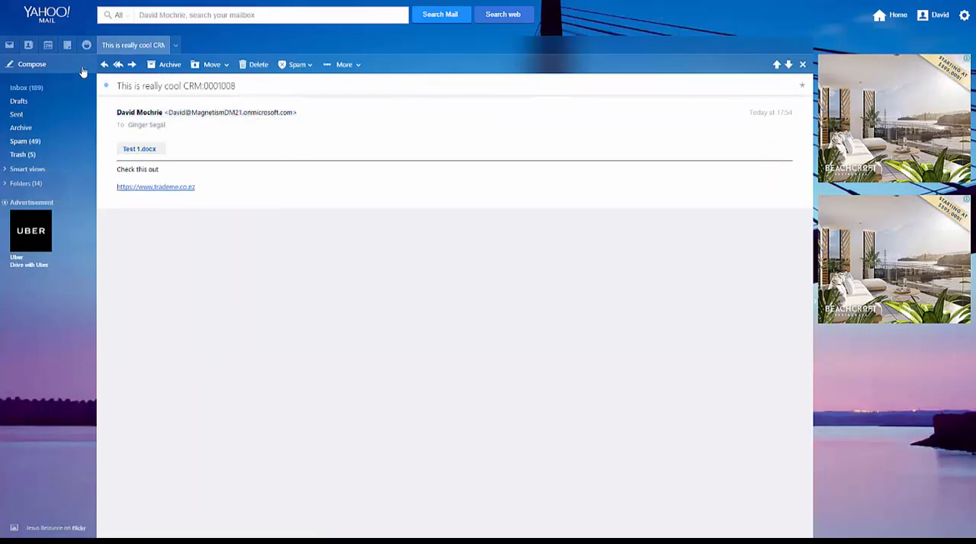
# - Compose an email to david with subject 'Sales' and body 'Sell me some of your stuff please!'
pyautogui.click(31, 64)
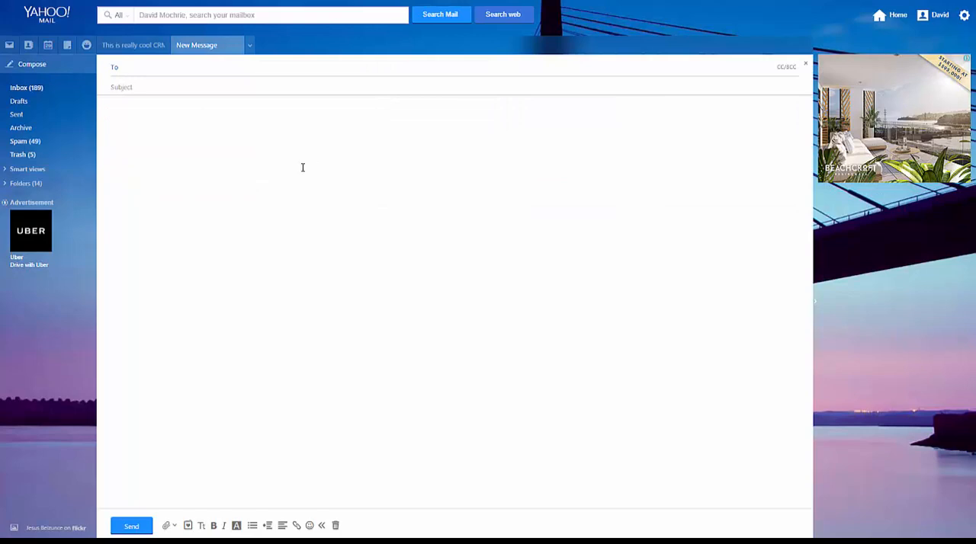
pyautogui.write('david Mochrie')
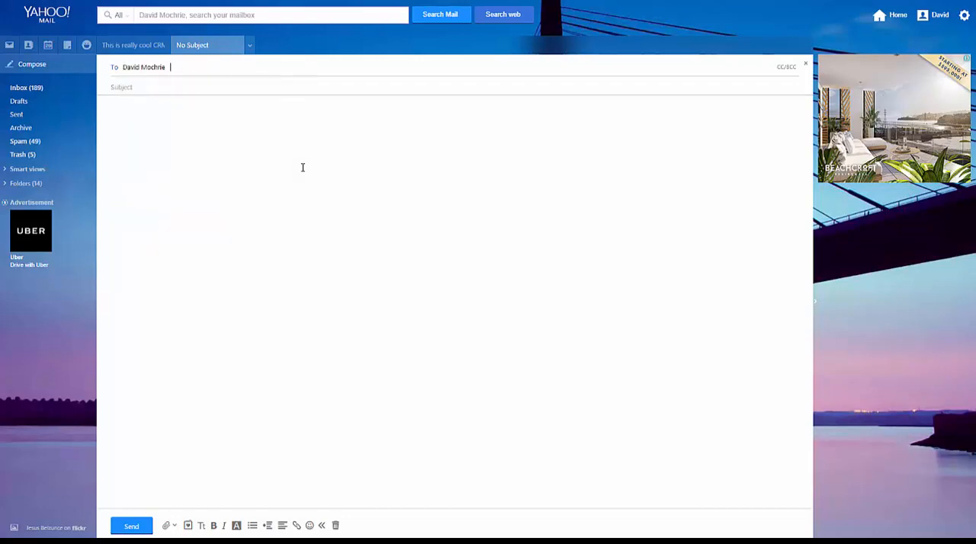
pyautogui.click(122, 85)
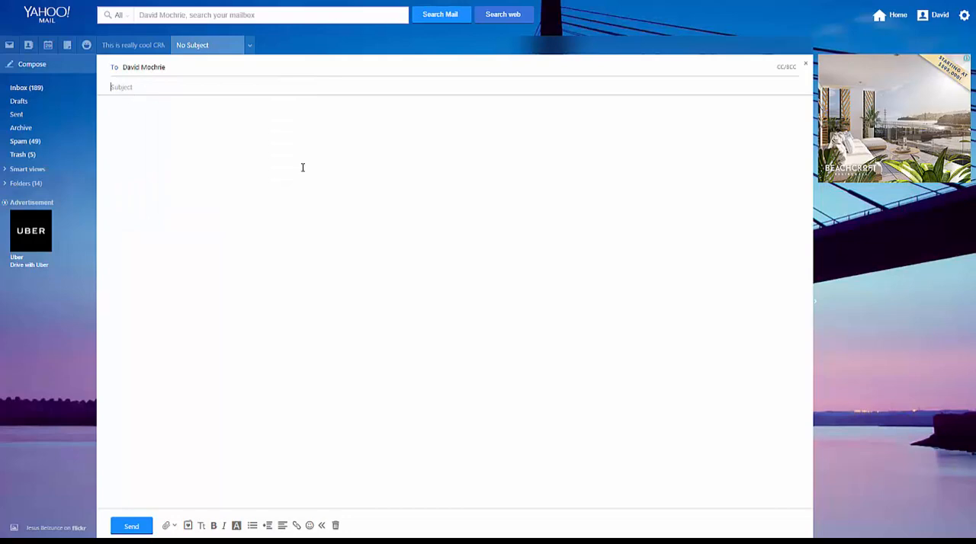
pyautogui.write('Sales')
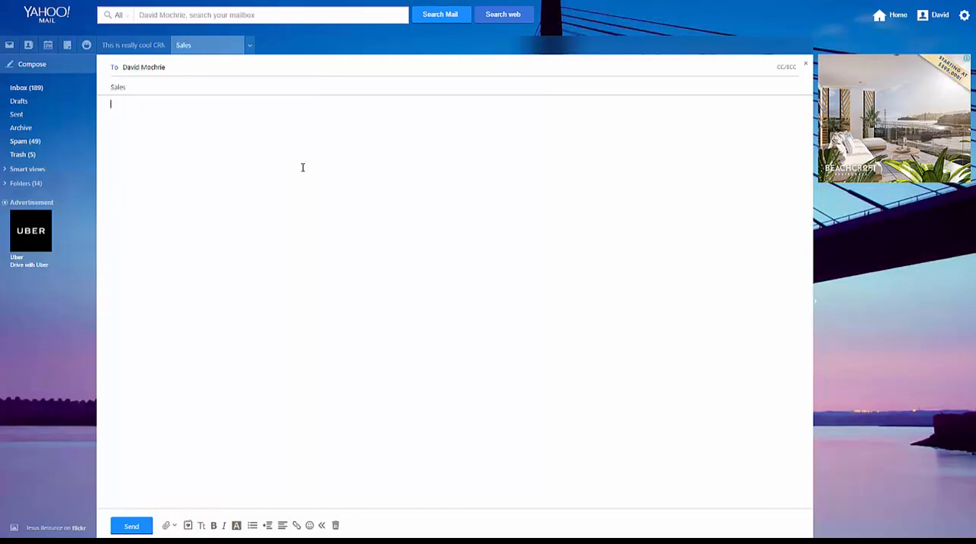
pyautogui.write('Sell me some of your')
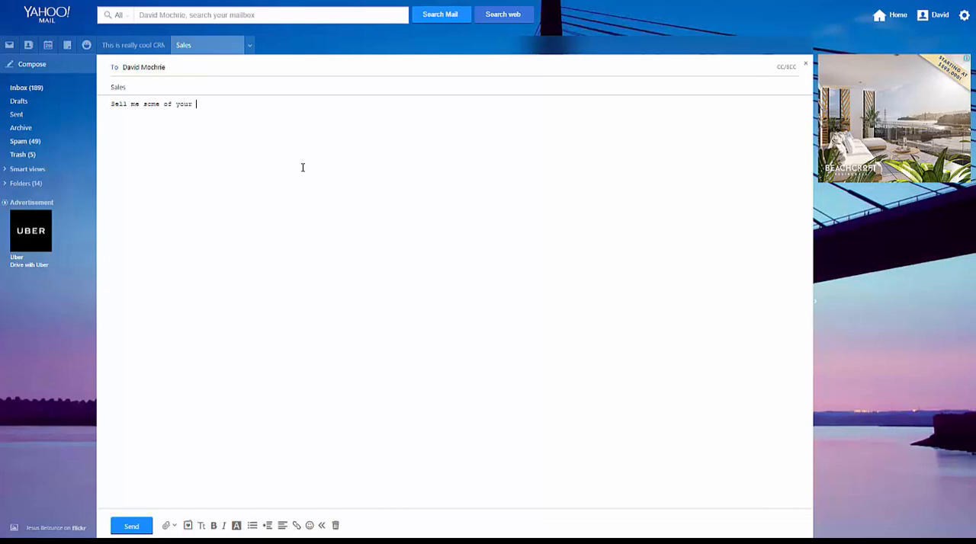
pyautogui.write('stuff please')
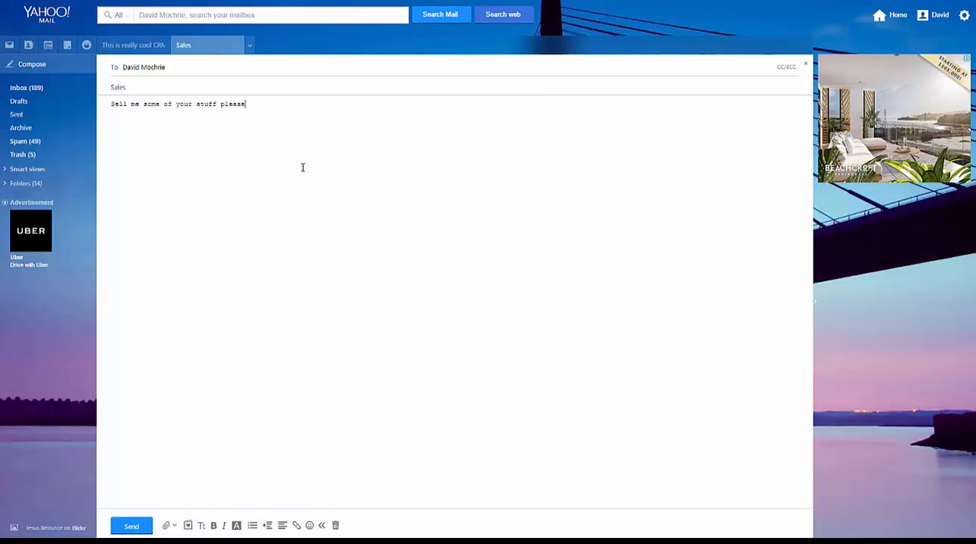
pyautogui.write('!')
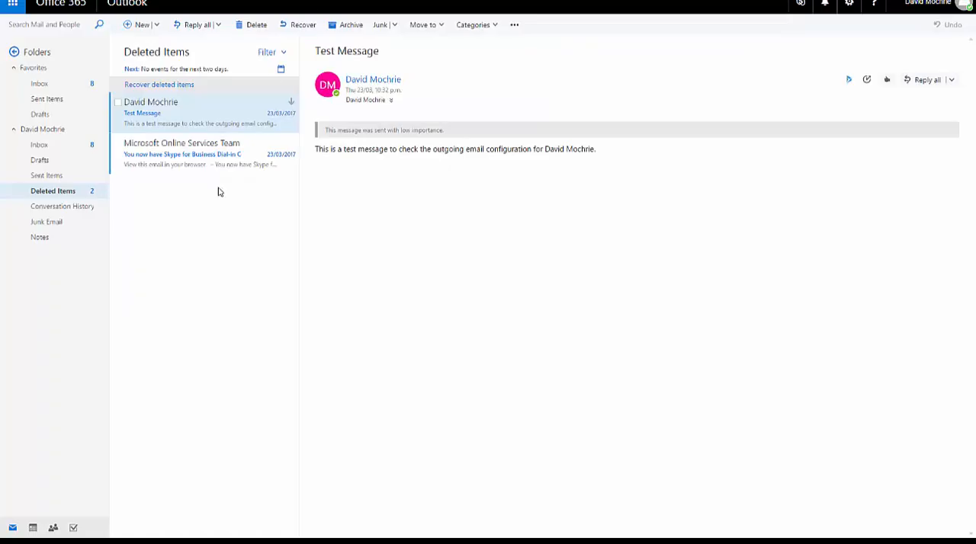
pyautogui.moveTo(256, 194)
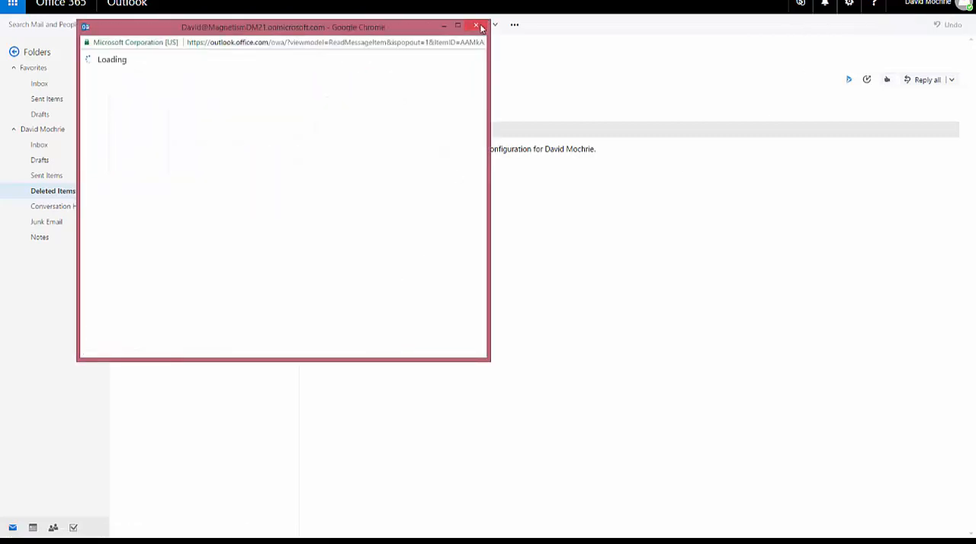
pyautogui.moveTo(476, 28)
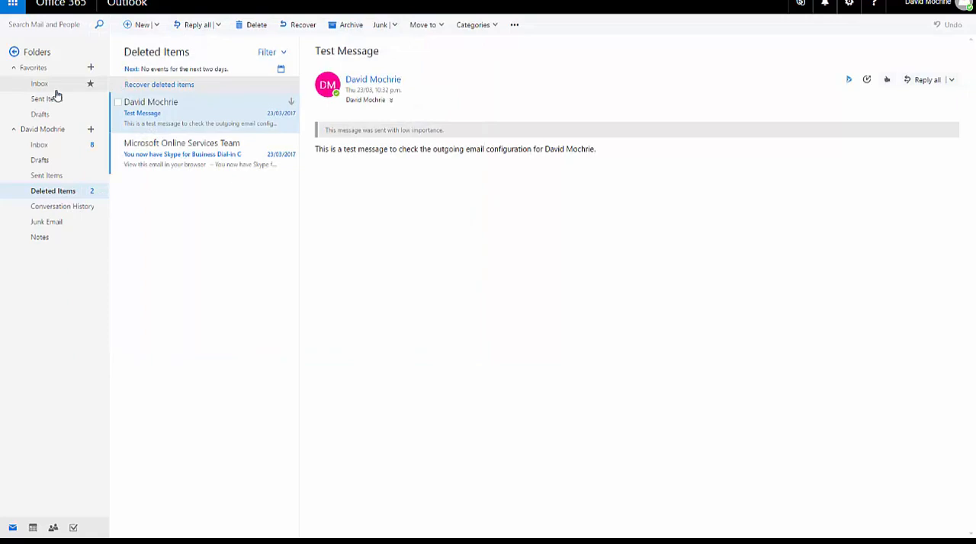
# - Show the Inbox and view the newly received Sales message in its own window
pyautogui.click(37, 83)
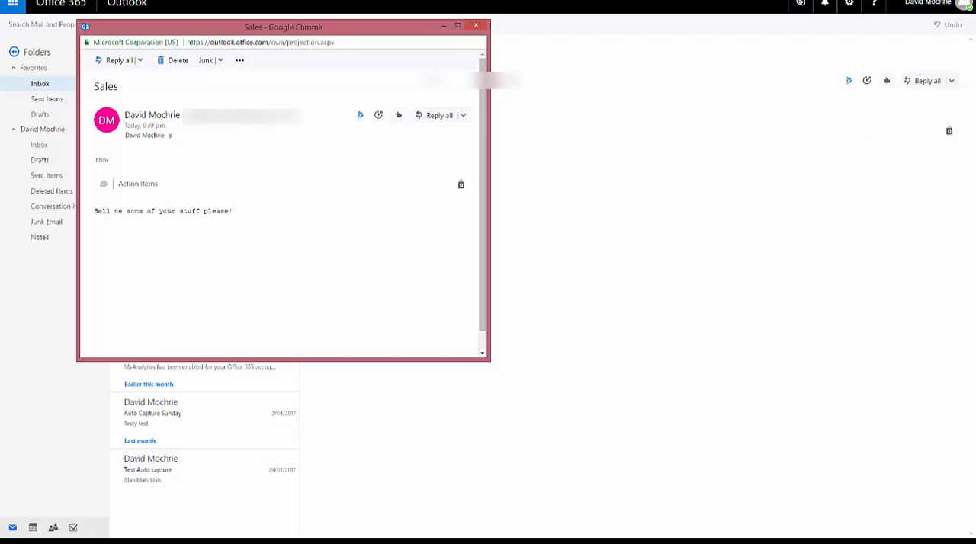
pyautogui.click(478, 25)
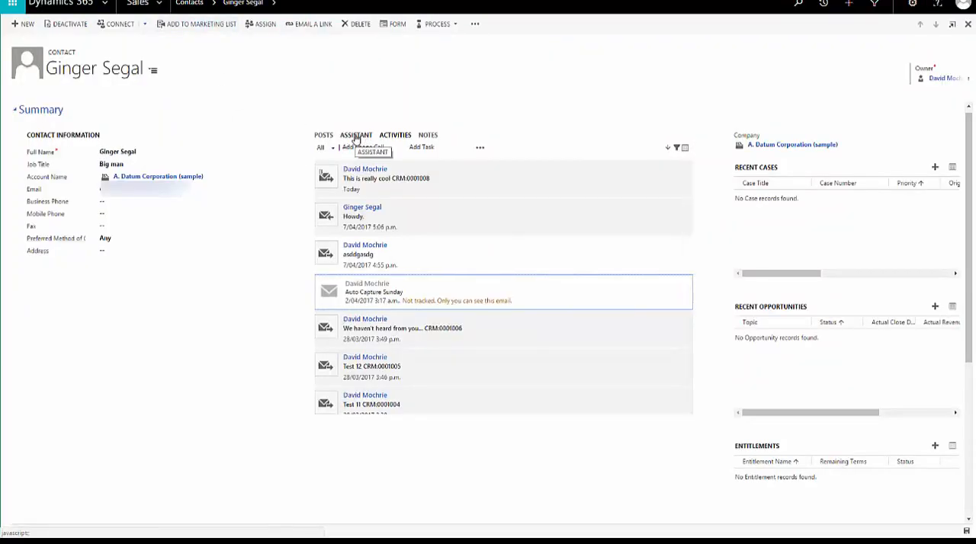
pyautogui.click(395, 134)
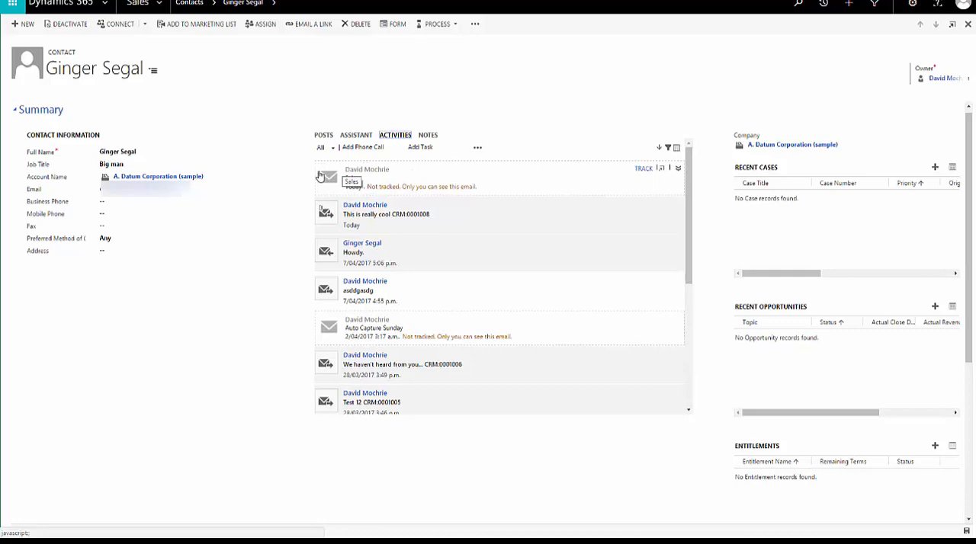
pyautogui.moveTo(504, 189)
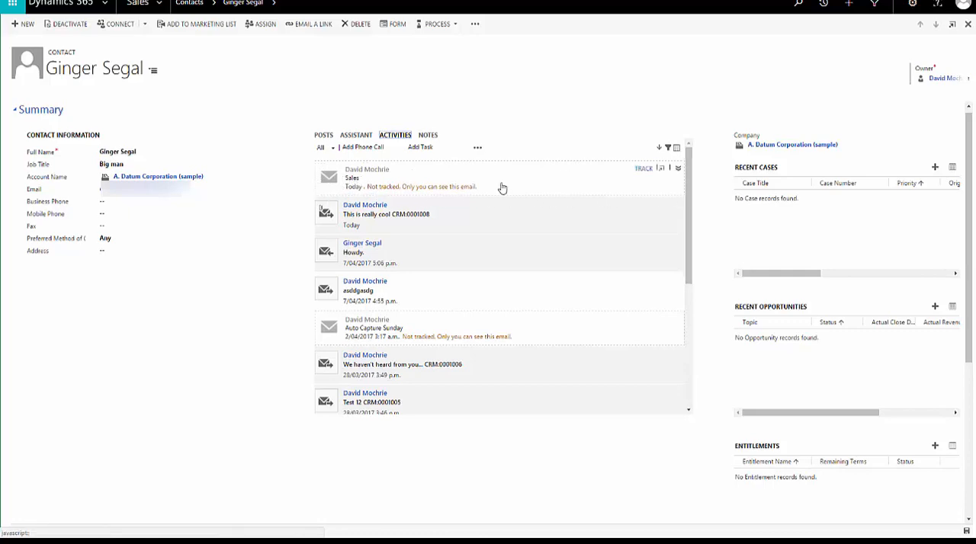
pyautogui.moveTo(369, 205)
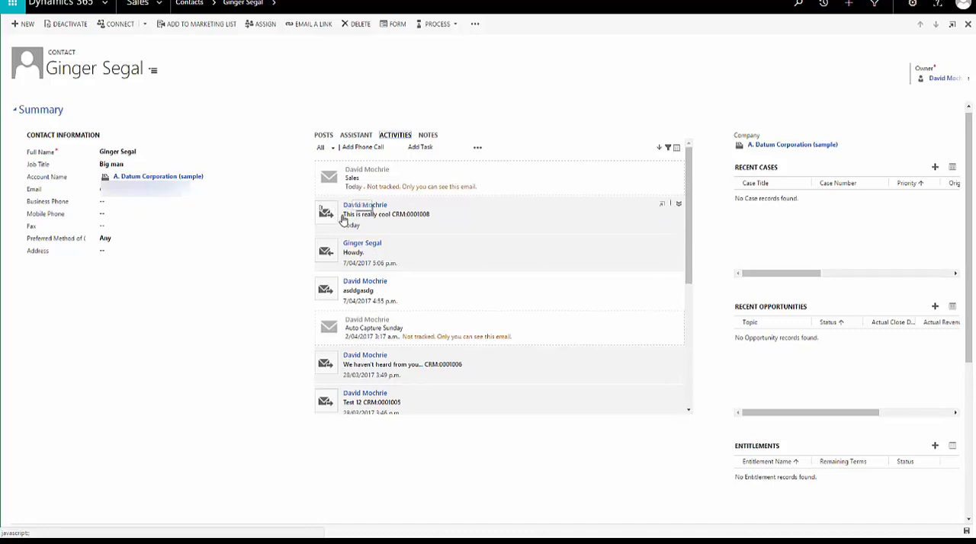
pyautogui.moveTo(404, 205)
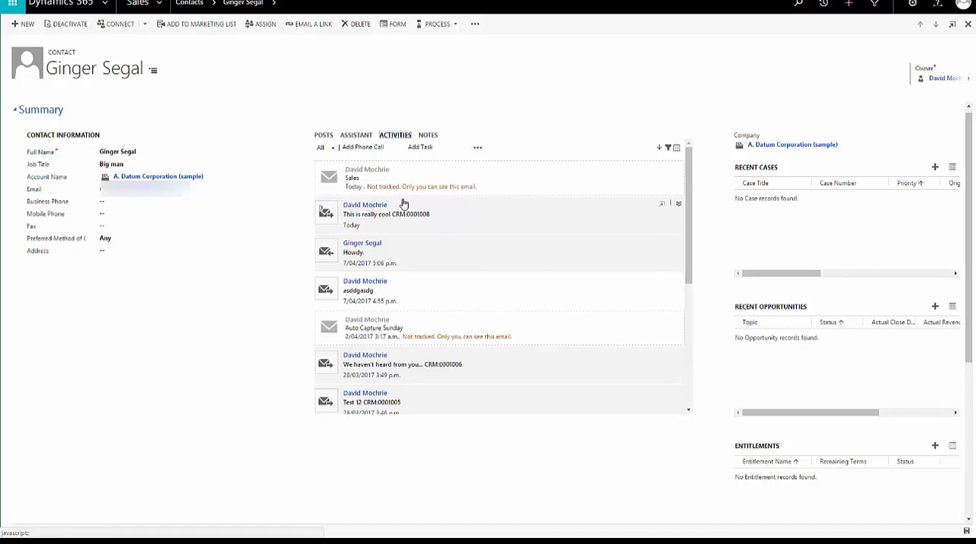
pyautogui.moveTo(326, 165)
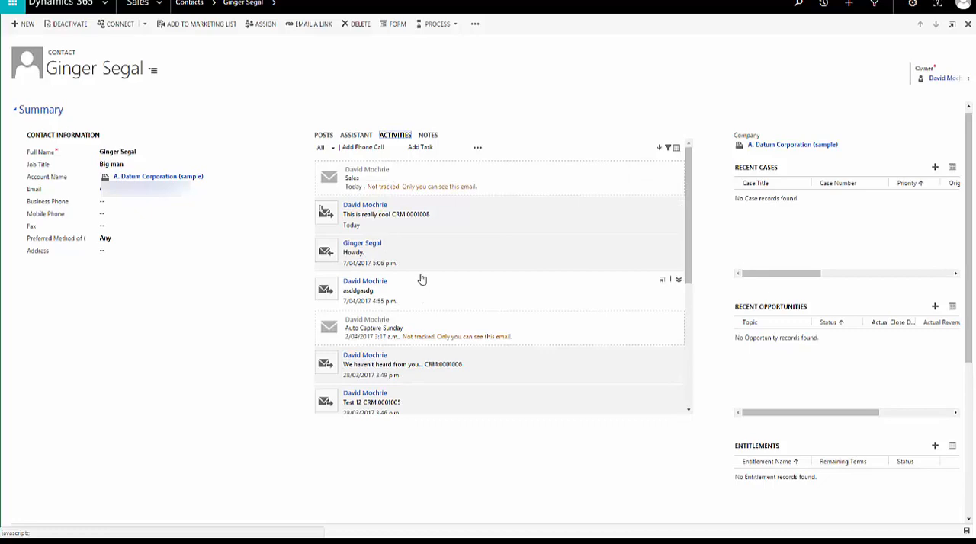
pyautogui.moveTo(366, 189)
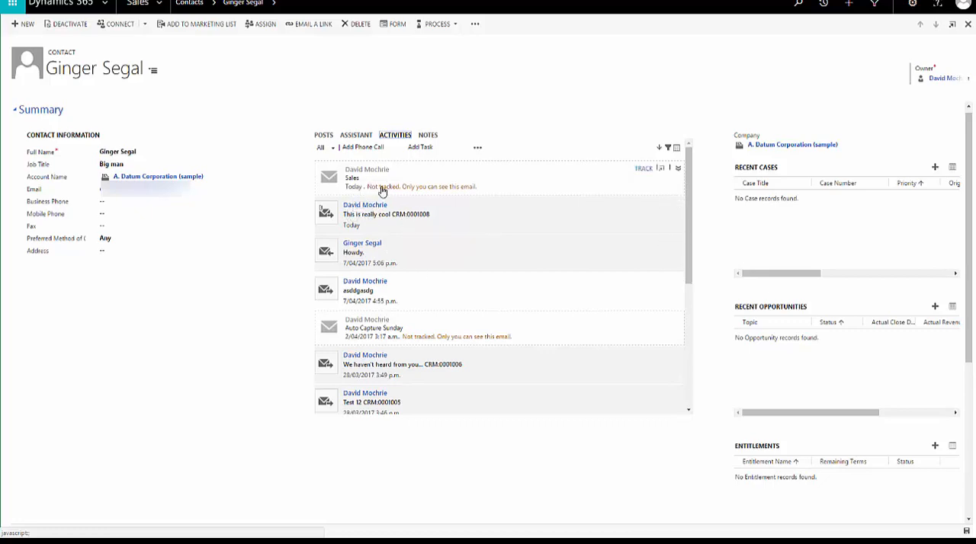
pyautogui.moveTo(460, 195)
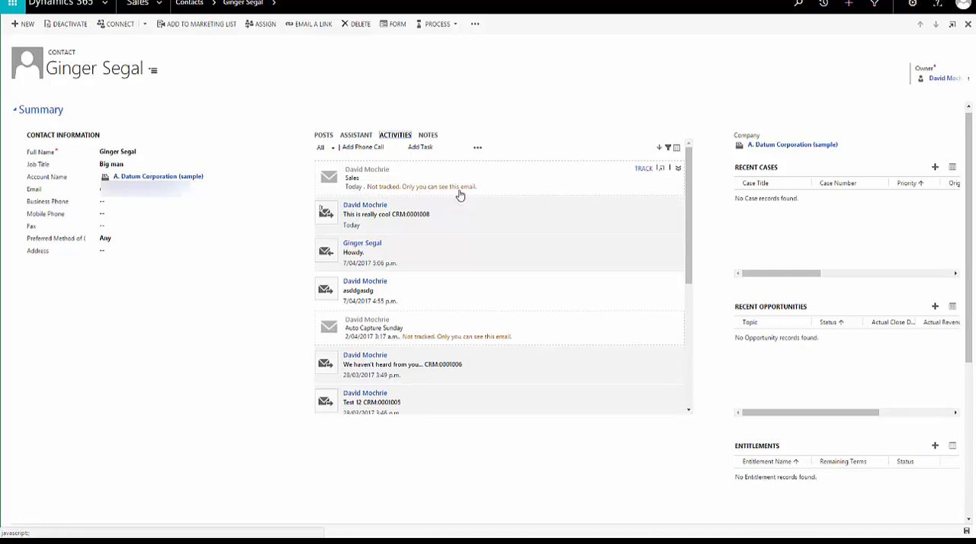
pyautogui.moveTo(418, 195)
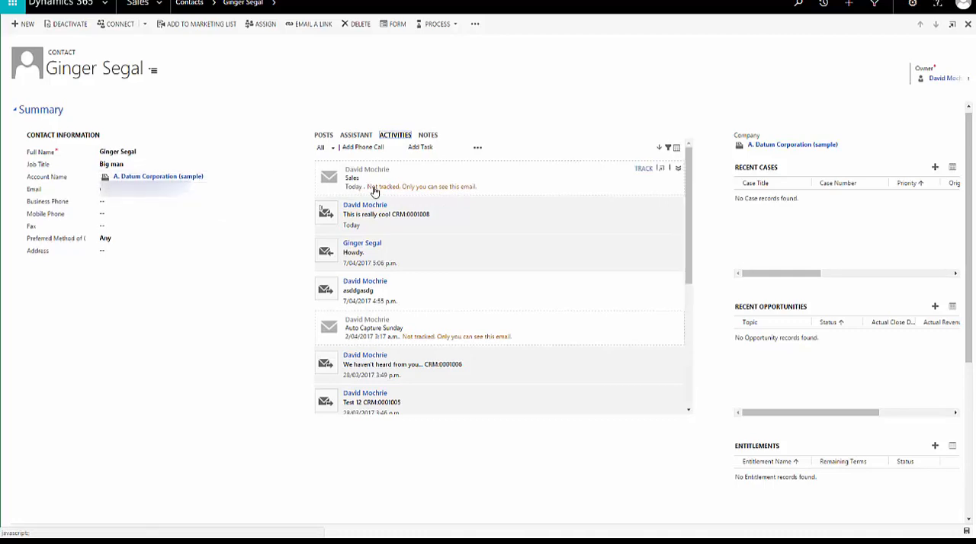
pyautogui.moveTo(388, 189)
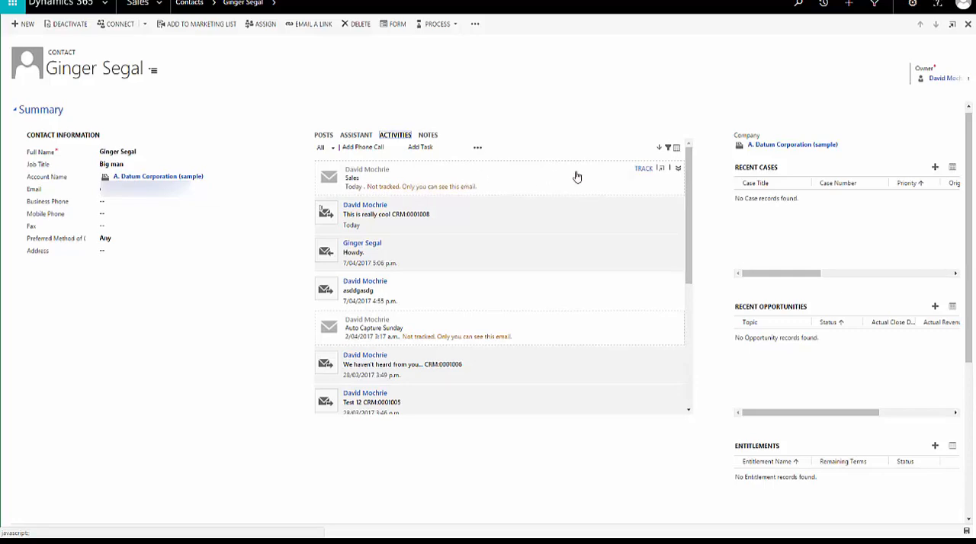
pyautogui.moveTo(662, 167)
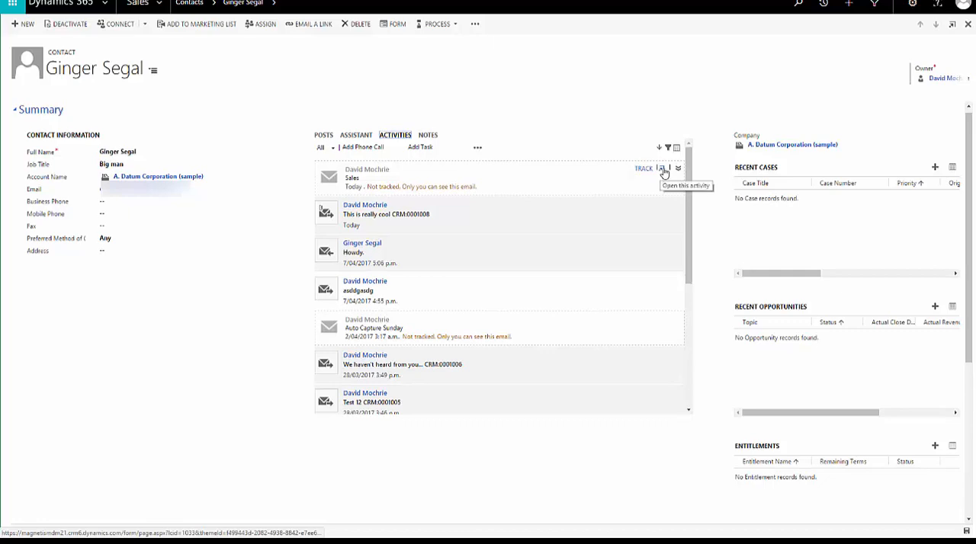
pyautogui.click(662, 167)
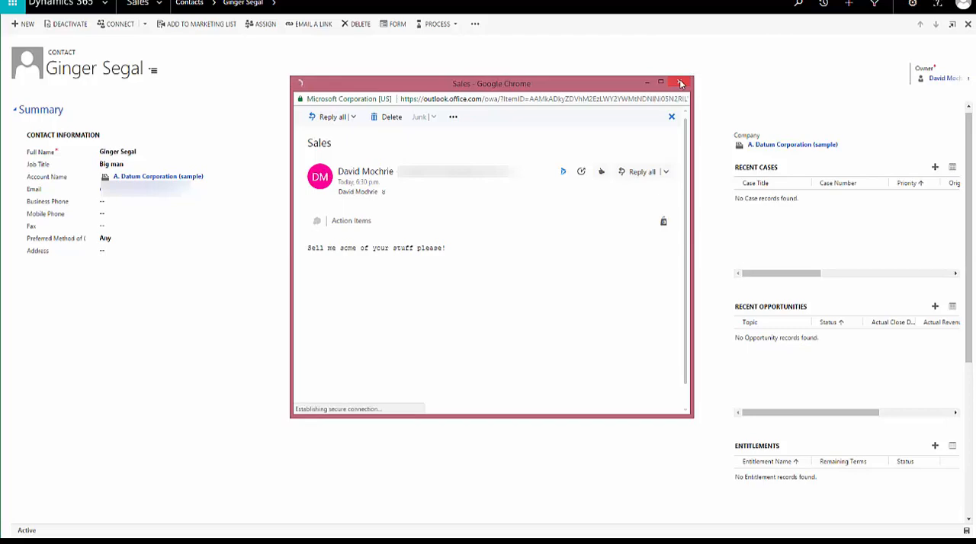
pyautogui.click(681, 84)
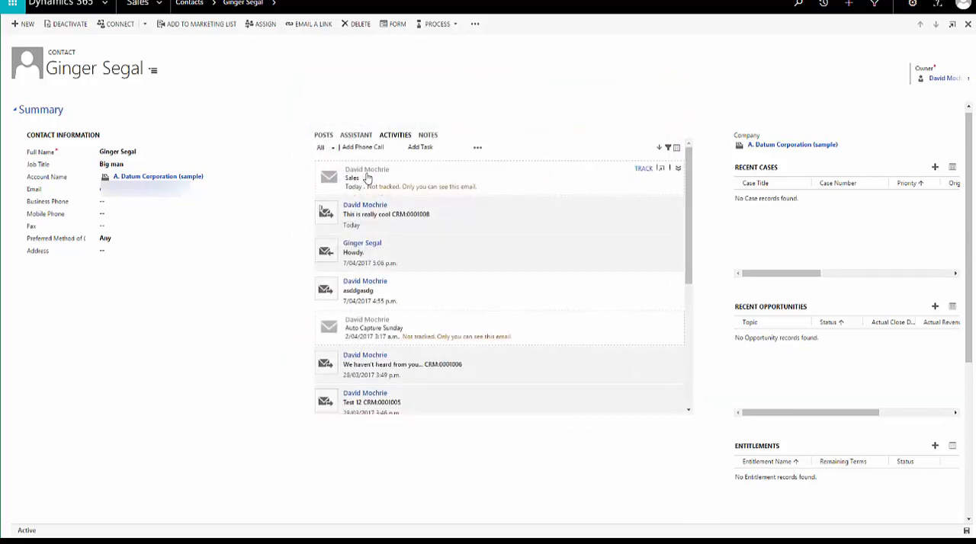
pyautogui.moveTo(513, 241)
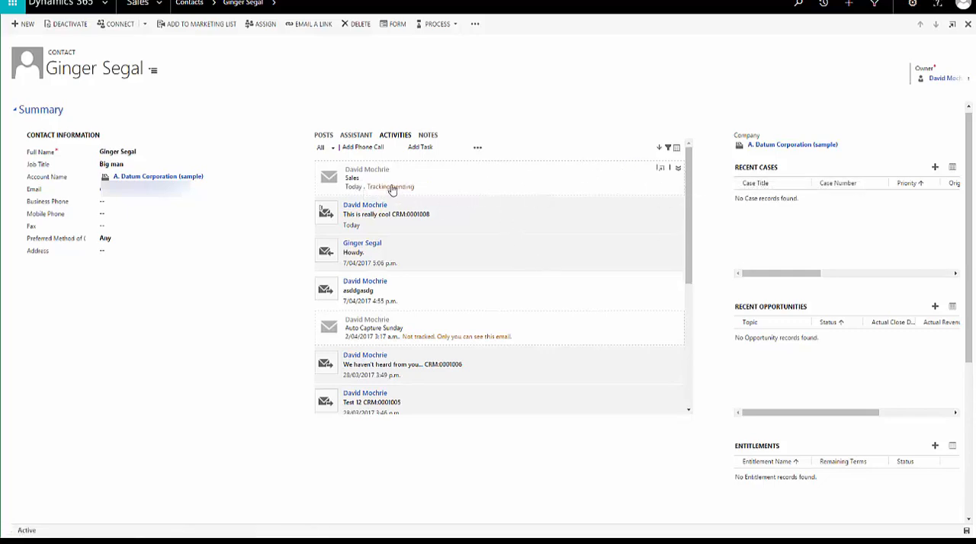
pyautogui.moveTo(394, 186)
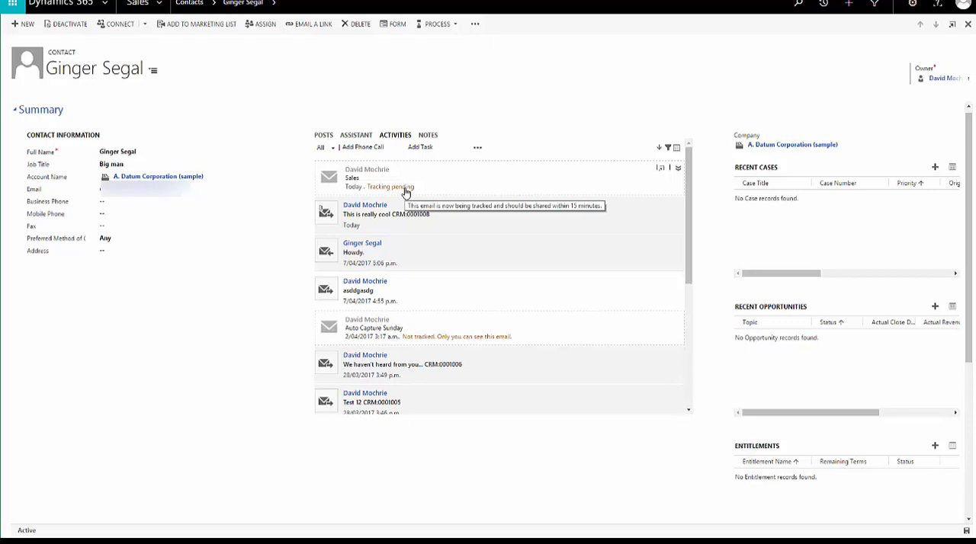
pyautogui.moveTo(403, 191)
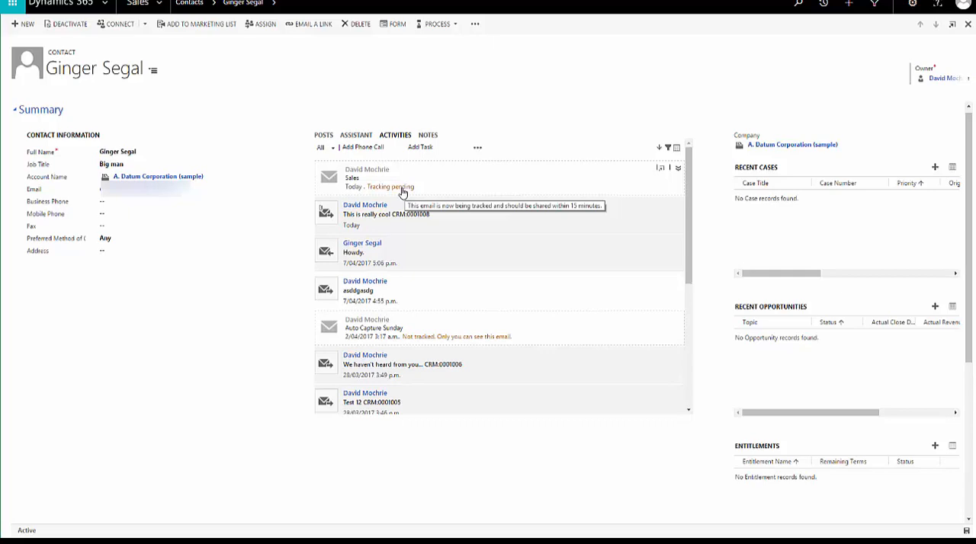
pyautogui.moveTo(314, 204)
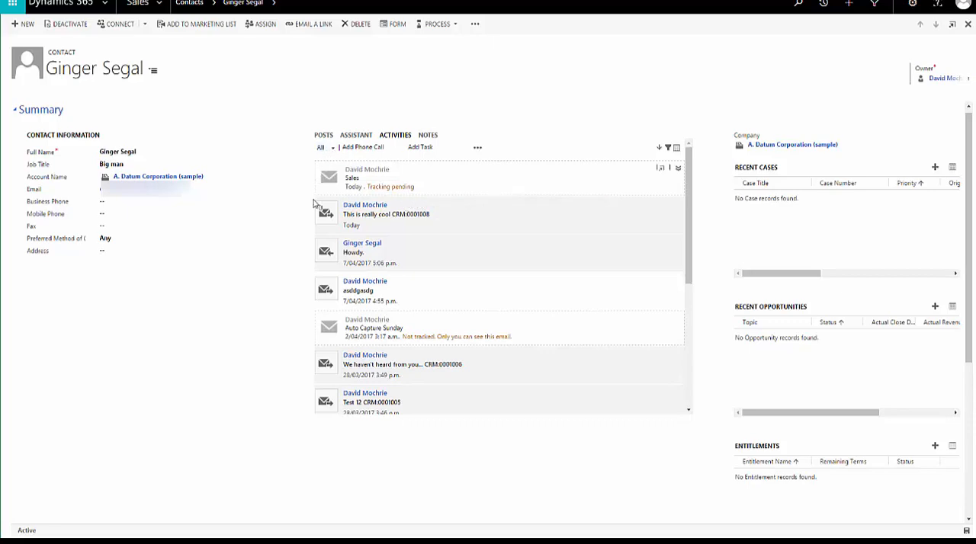
pyautogui.moveTo(433, 169)
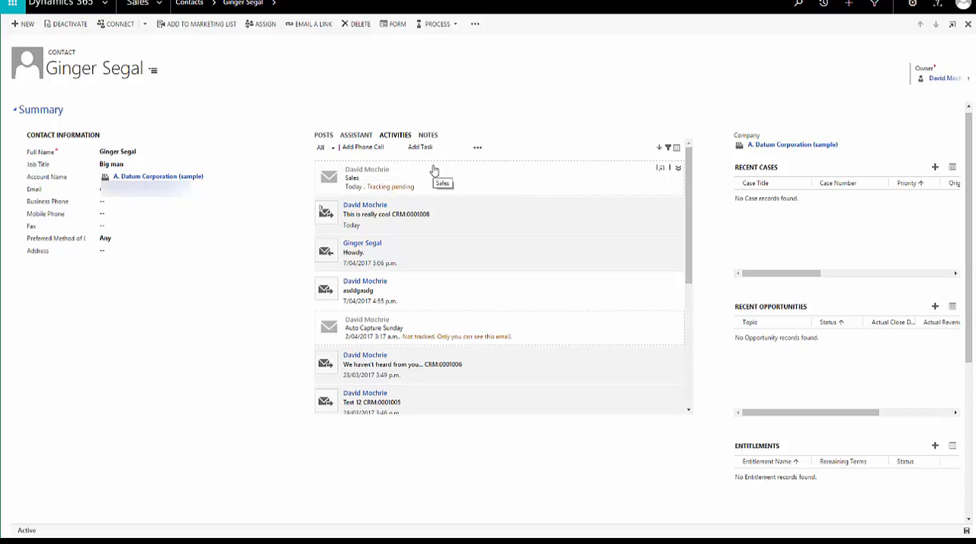
pyautogui.moveTo(399, 189)
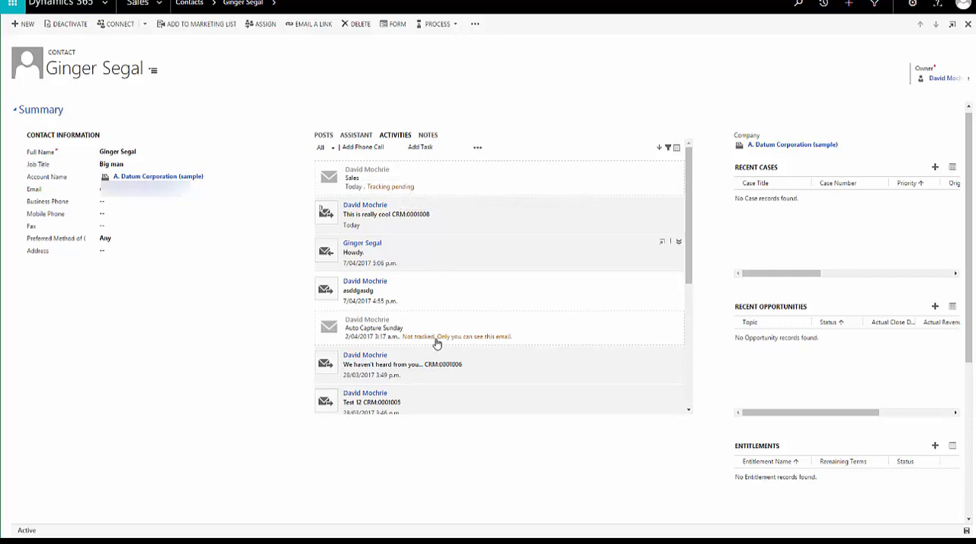
pyautogui.moveTo(531, 338)
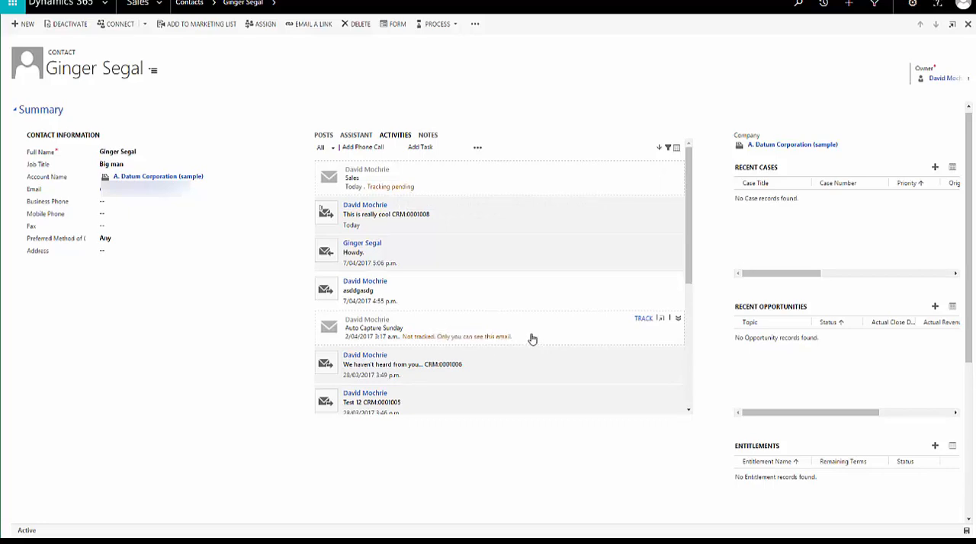
# - Show the activity filter and toggle Untracked Emails off and back on
pyautogui.click(668, 146)
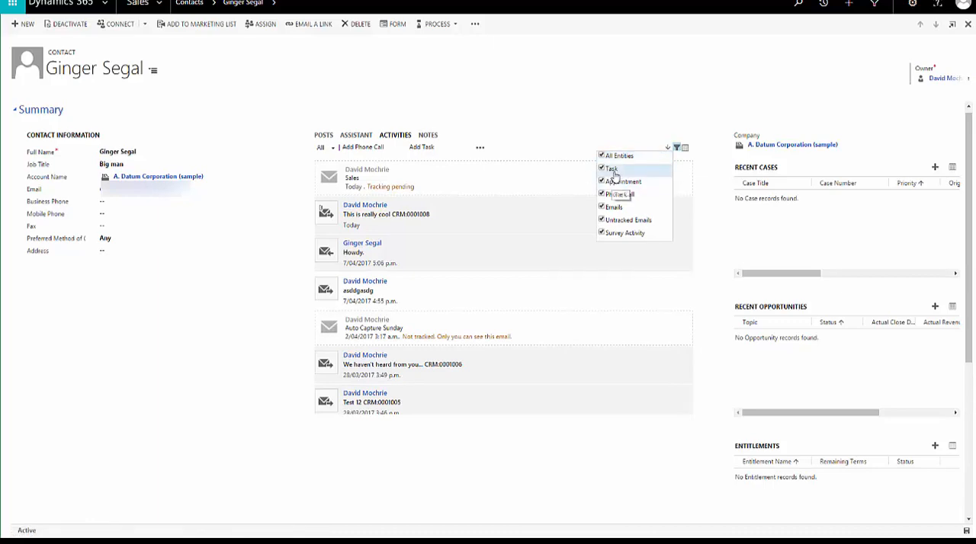
pyautogui.moveTo(604, 219)
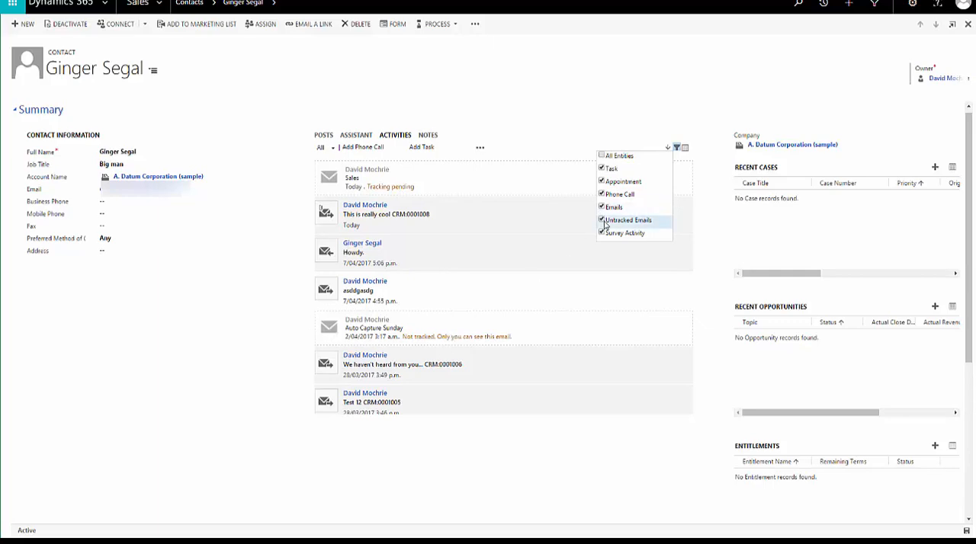
pyautogui.click(601, 220)
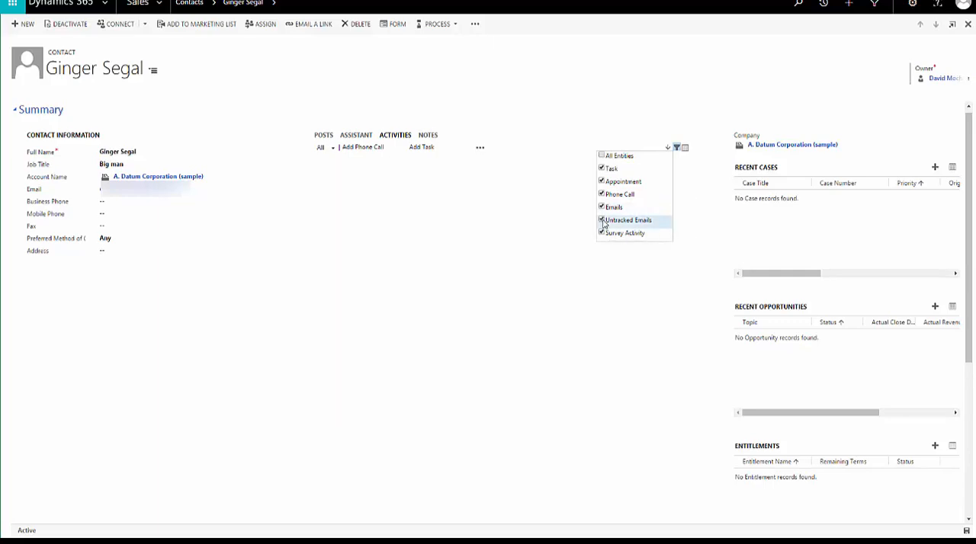
pyautogui.click(601, 220)
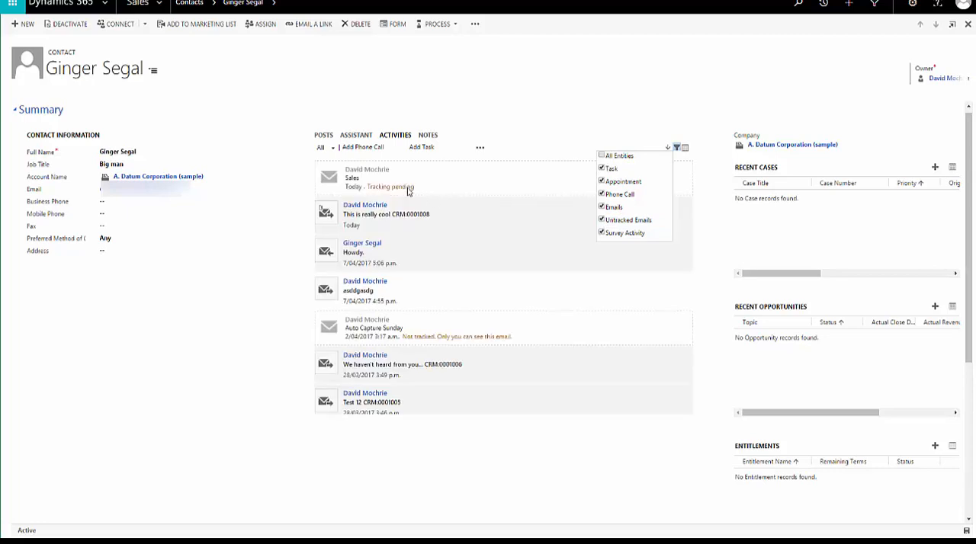
pyautogui.moveTo(510, 312)
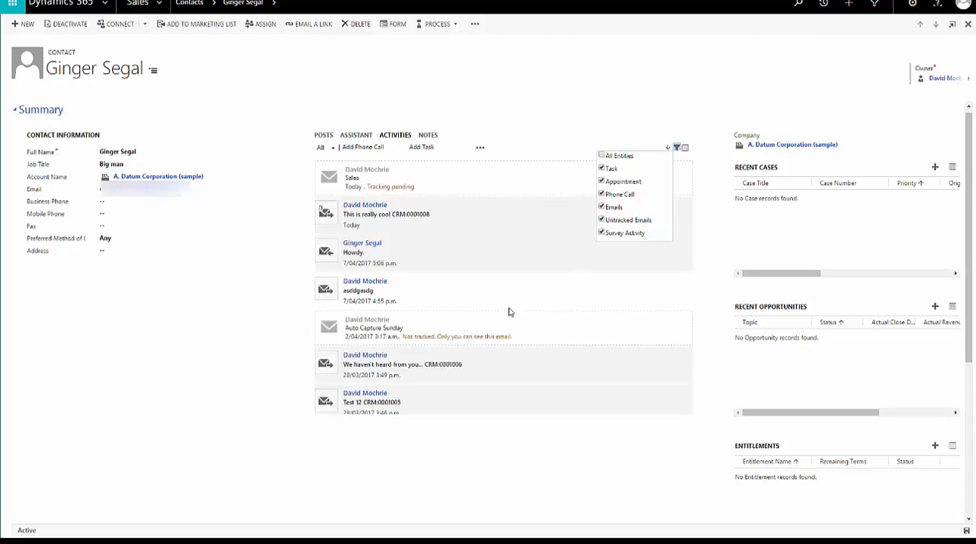
pyautogui.moveTo(474, 327)
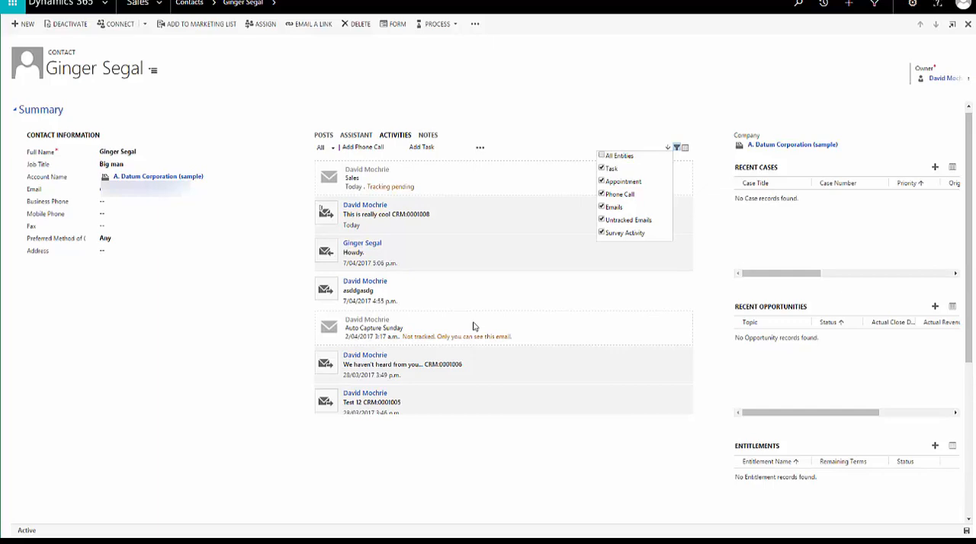
pyautogui.moveTo(452, 330)
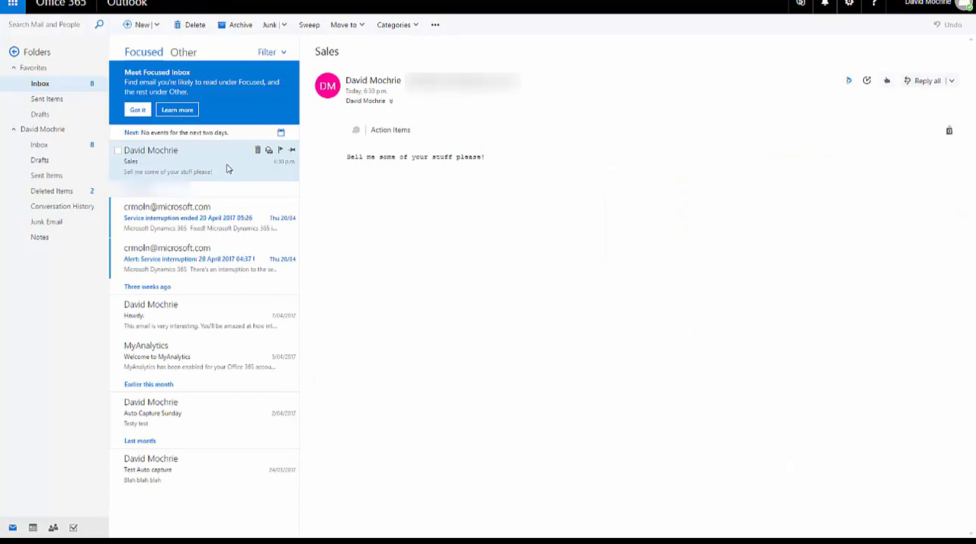
pyautogui.moveTo(223, 186)
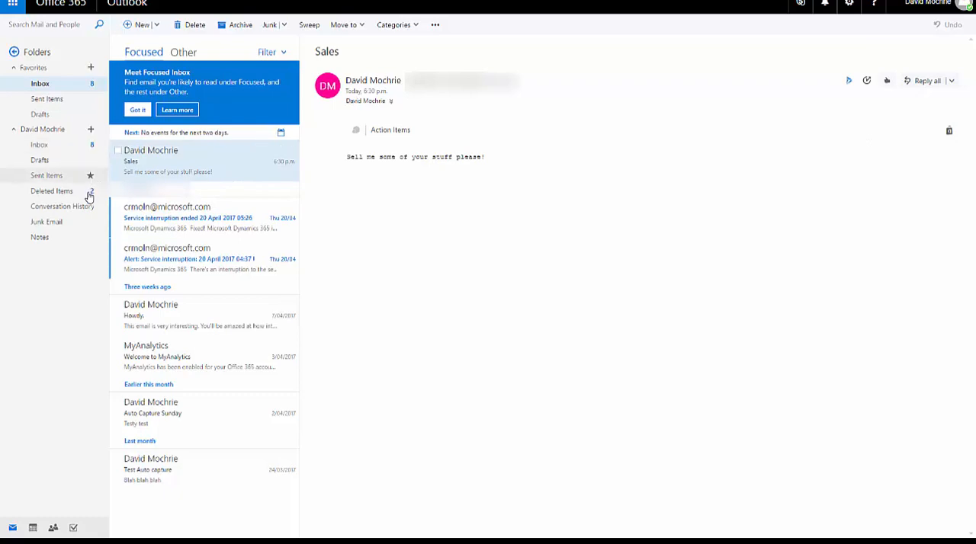
# - View the Sales email in the Outlook on the web Inbox
pyautogui.click(55, 190)
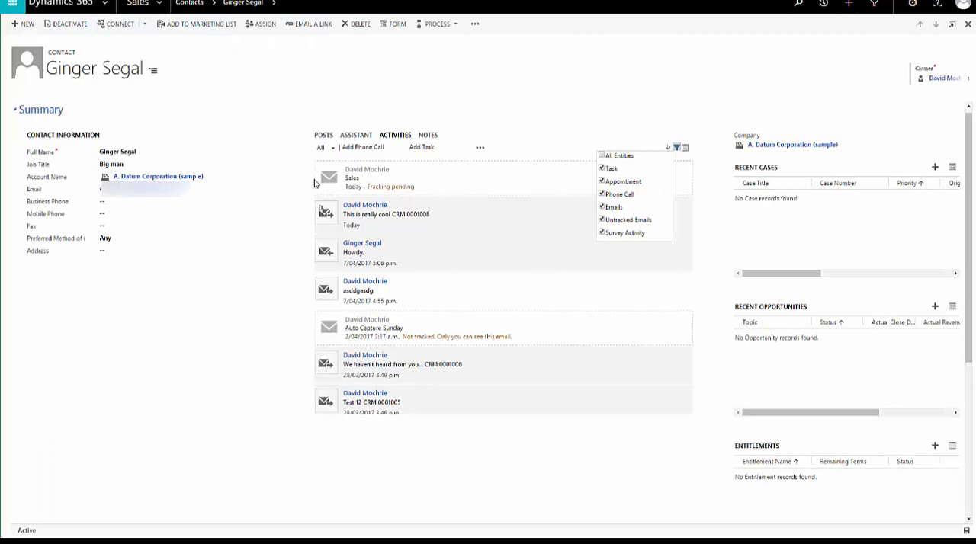
pyautogui.moveTo(456, 343)
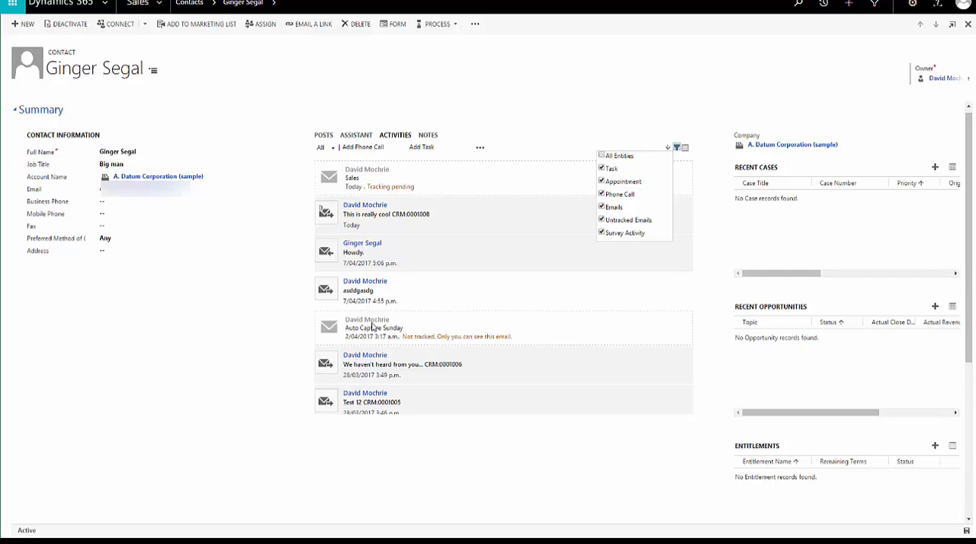
pyautogui.moveTo(415, 320)
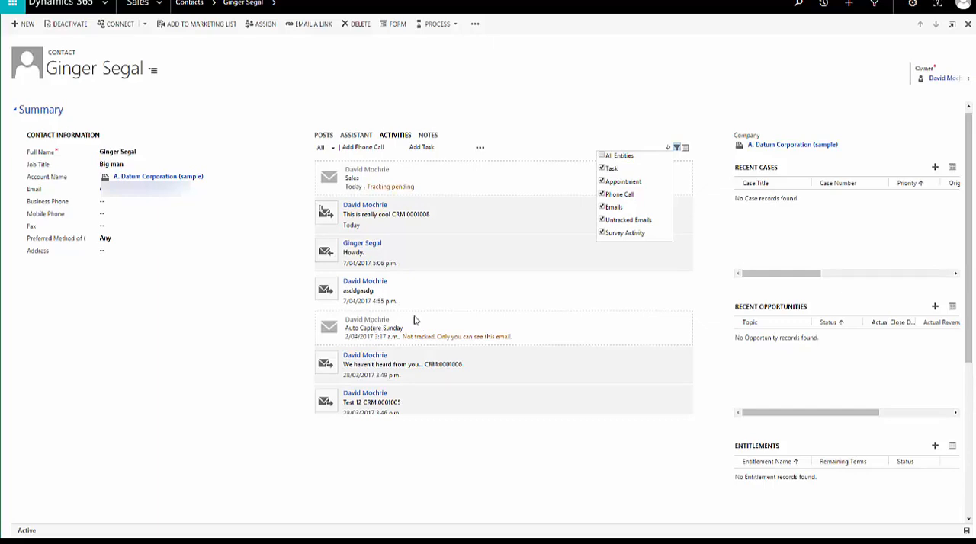
pyautogui.click(543, 114)
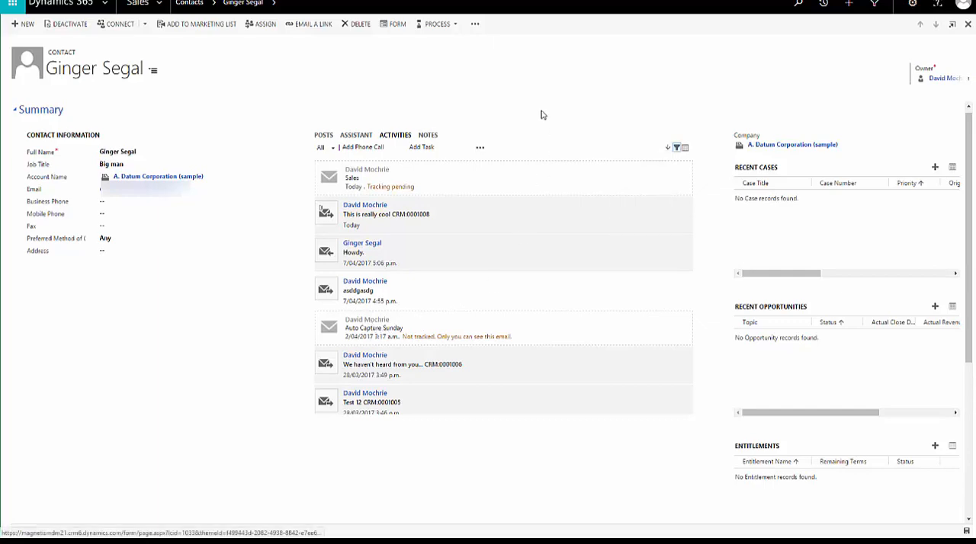